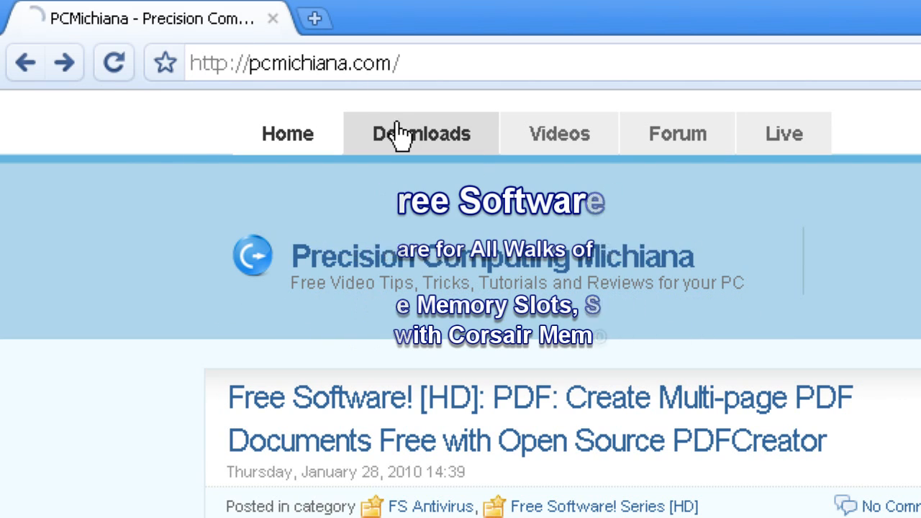
Step: From PCMichiana's downloads page, launch Corsair Memory Finder under Free Software Tools
left_click(421, 134)
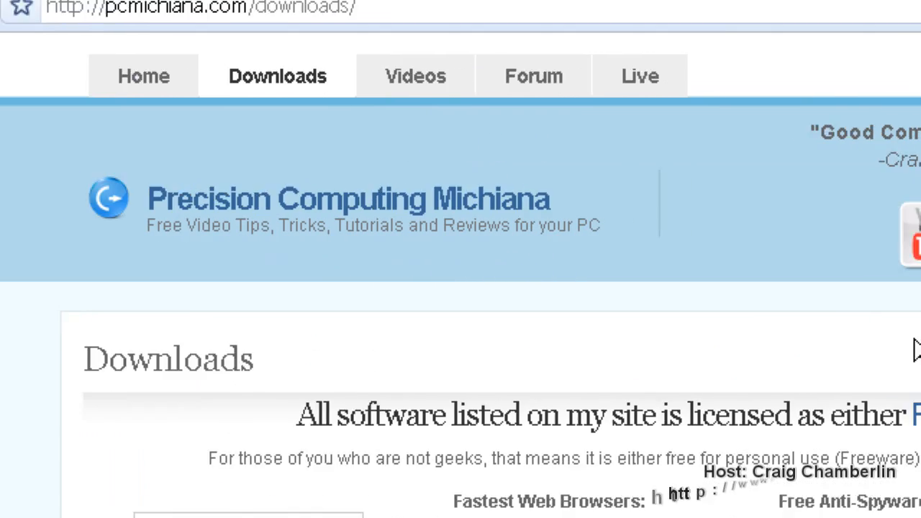
scroll("down", 3)
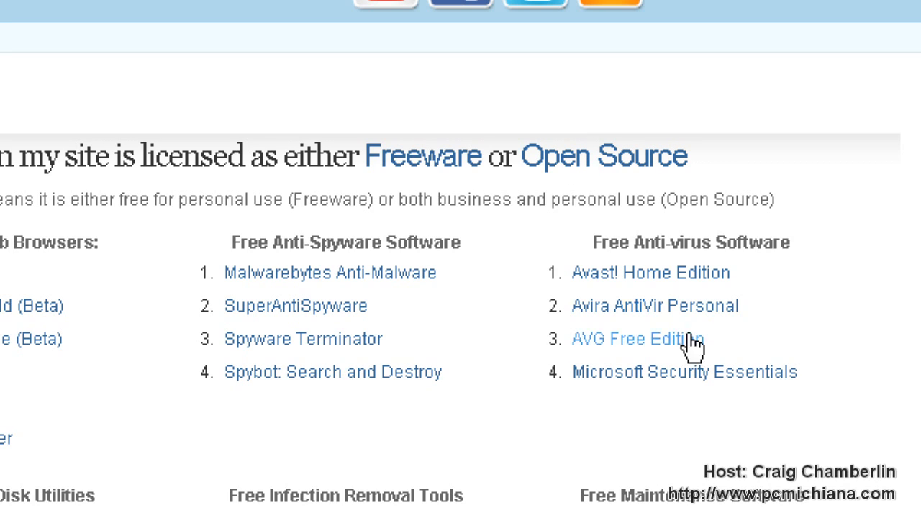
scroll("down", 3)
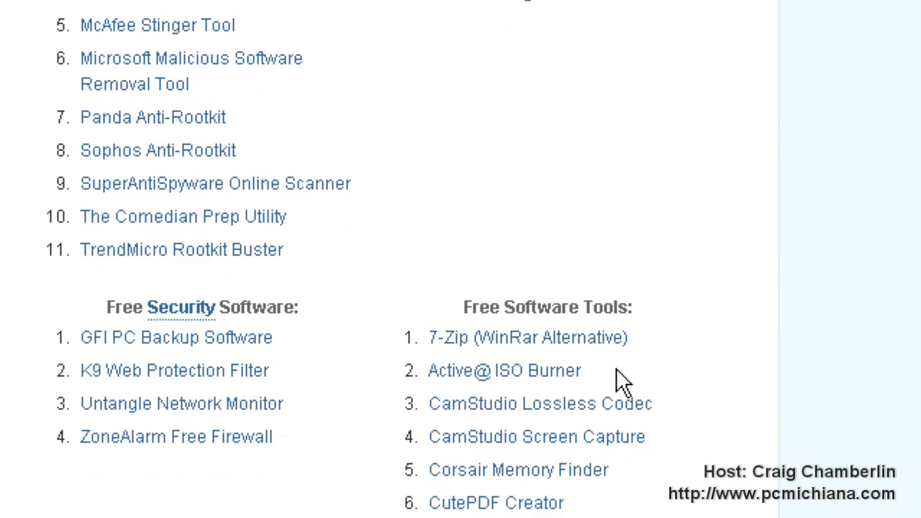
scroll("down", 3)
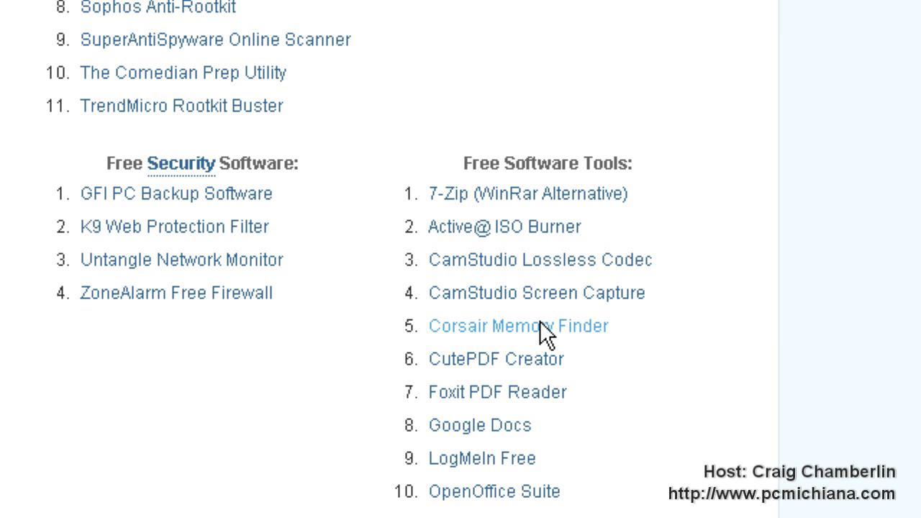
left_click(517, 326)
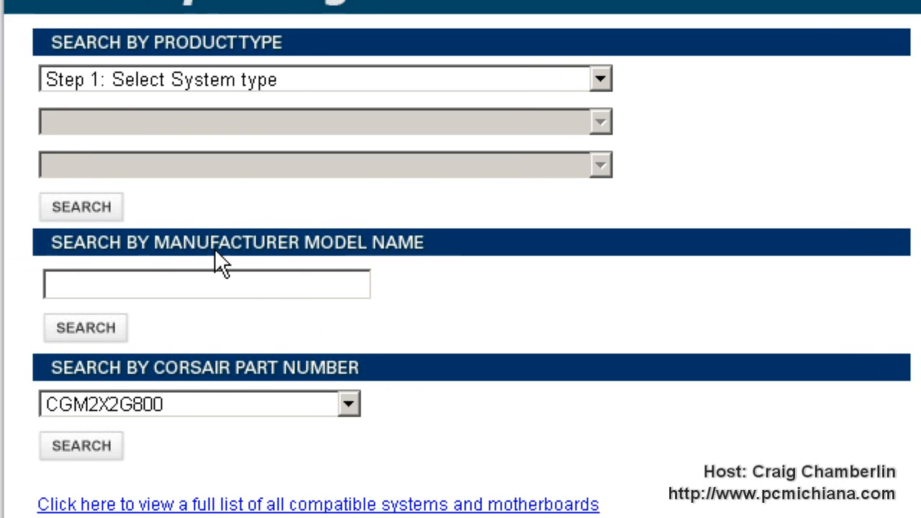
Step: Scroll back up to the 'Step 1: Select System type' search step
scroll("up", 3)
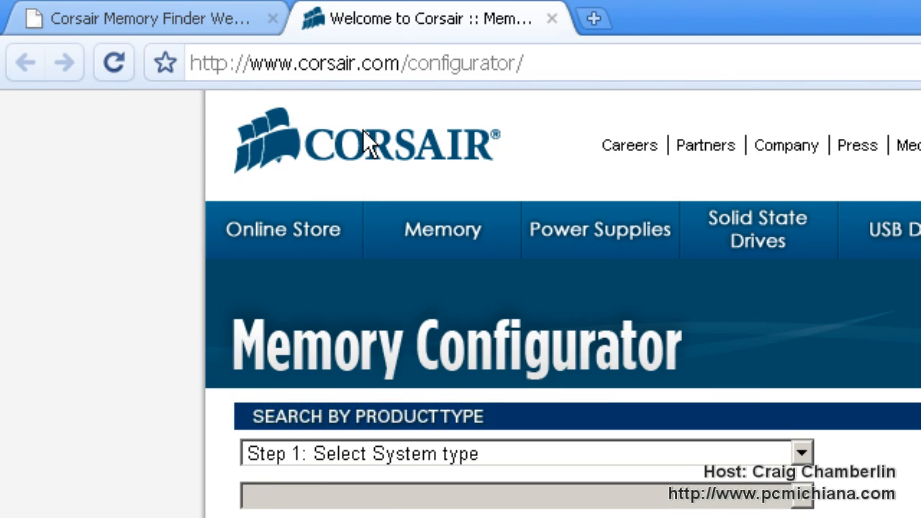
mouse_move(385, 155)
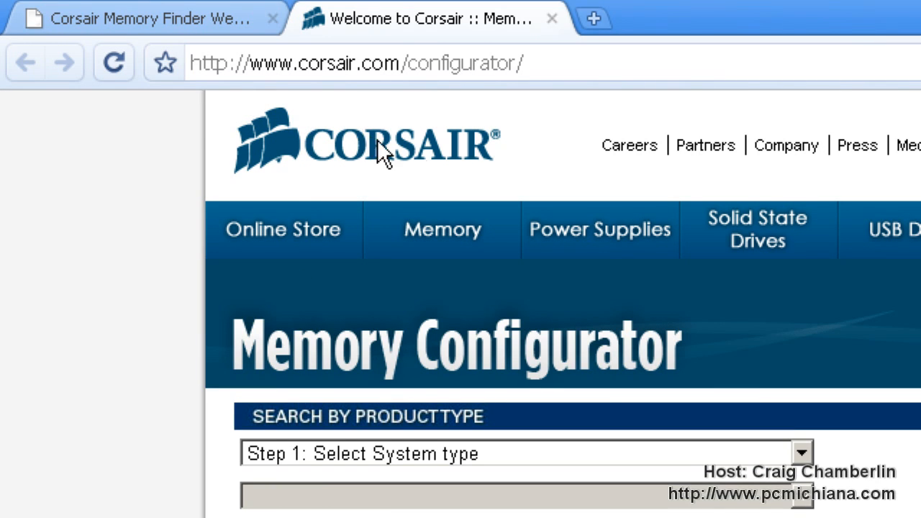
mouse_move(446, 162)
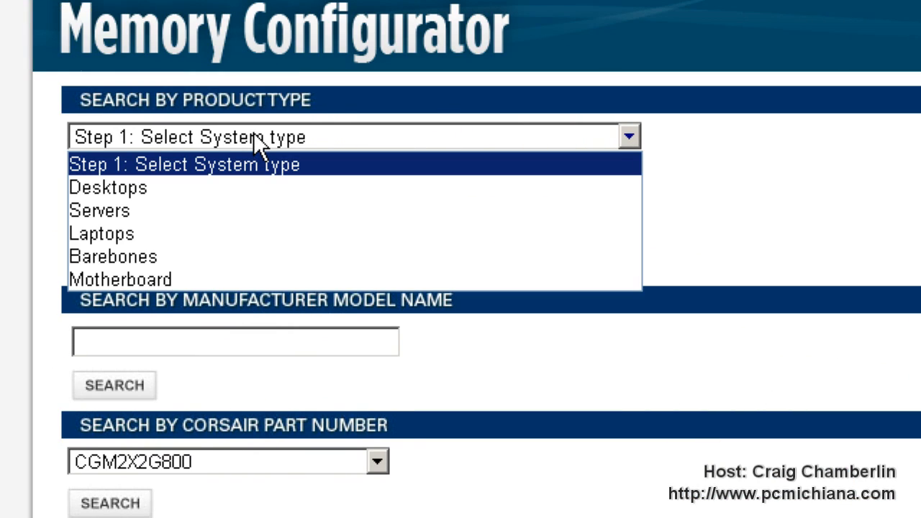
mouse_move(241, 180)
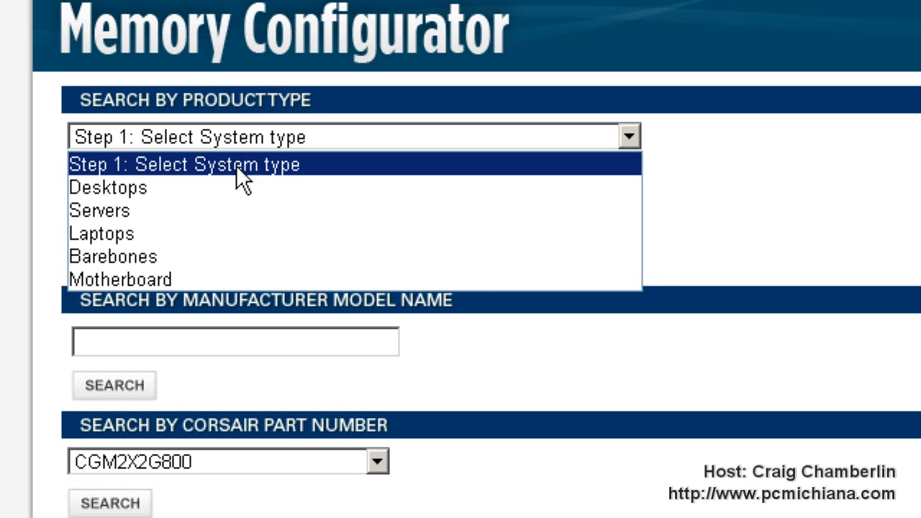
mouse_move(252, 280)
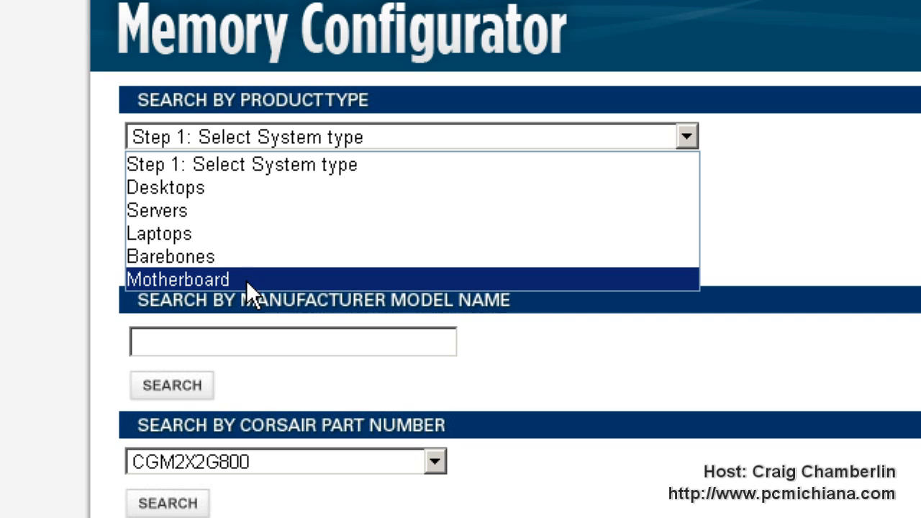
mouse_move(252, 257)
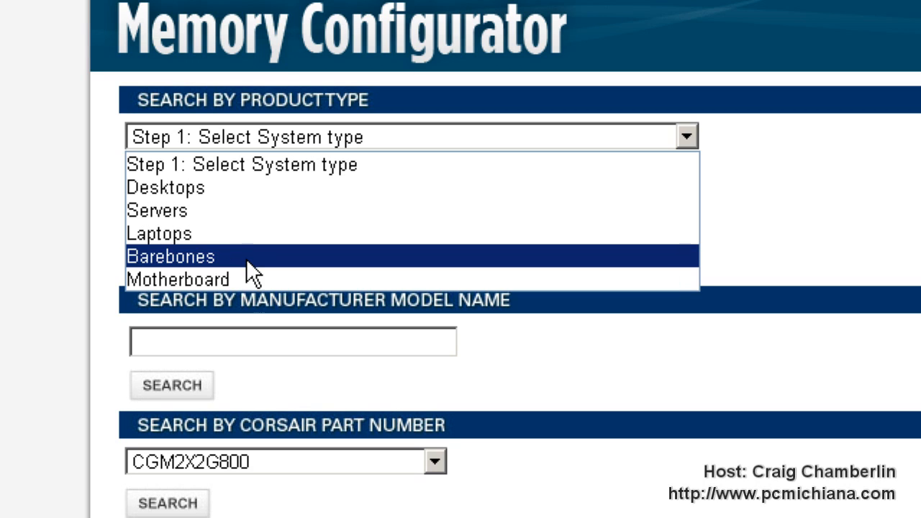
mouse_move(252, 187)
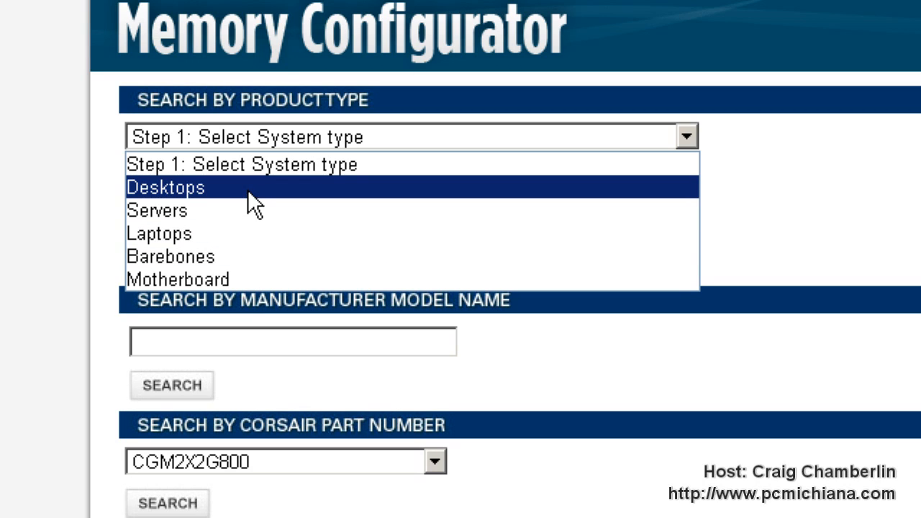
mouse_move(252, 257)
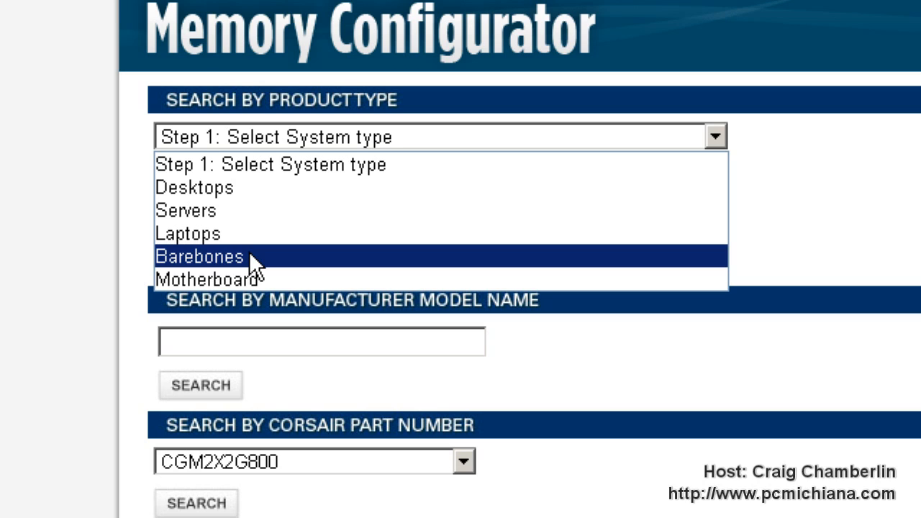
Step: Search compatible memory for Desktops, Dell, Dimension 3000
left_click(194, 187)
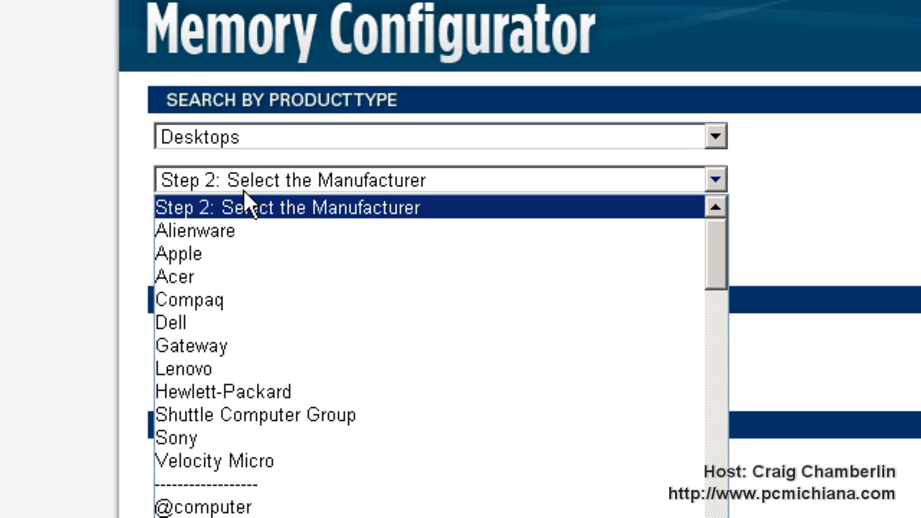
mouse_move(245, 205)
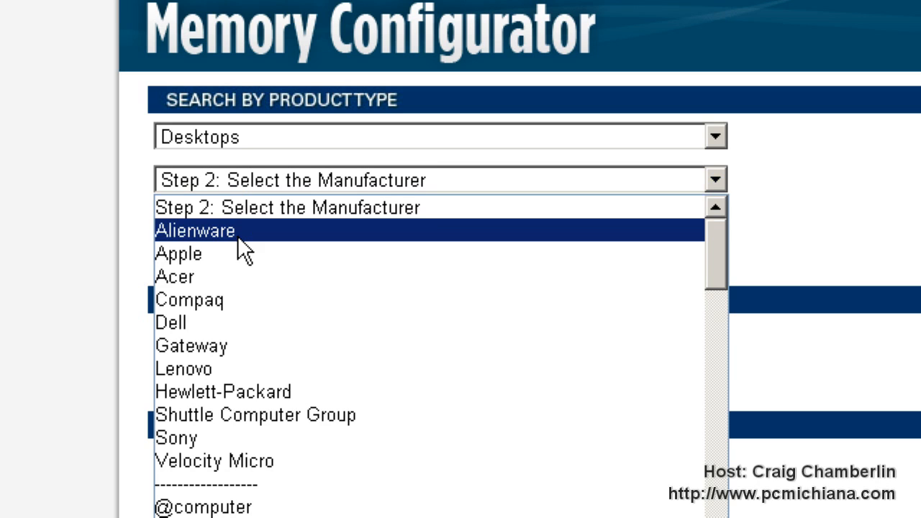
mouse_move(259, 369)
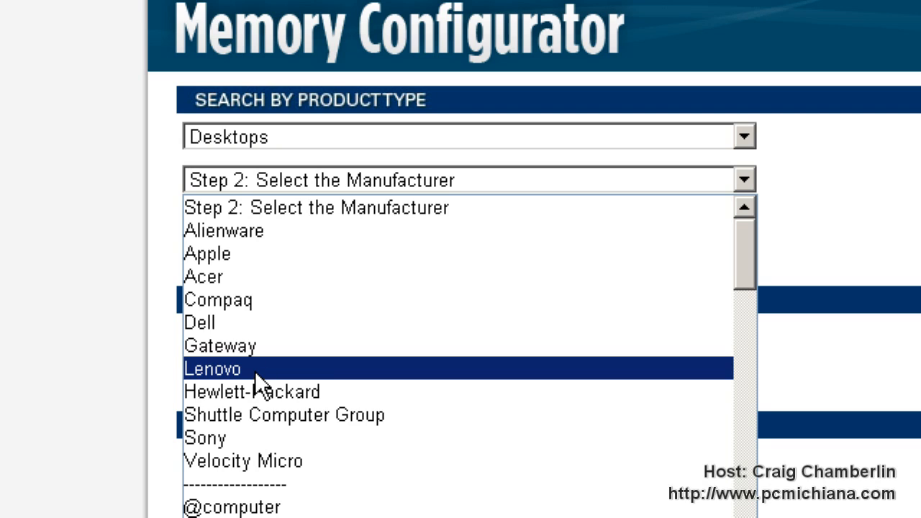
mouse_move(241, 322)
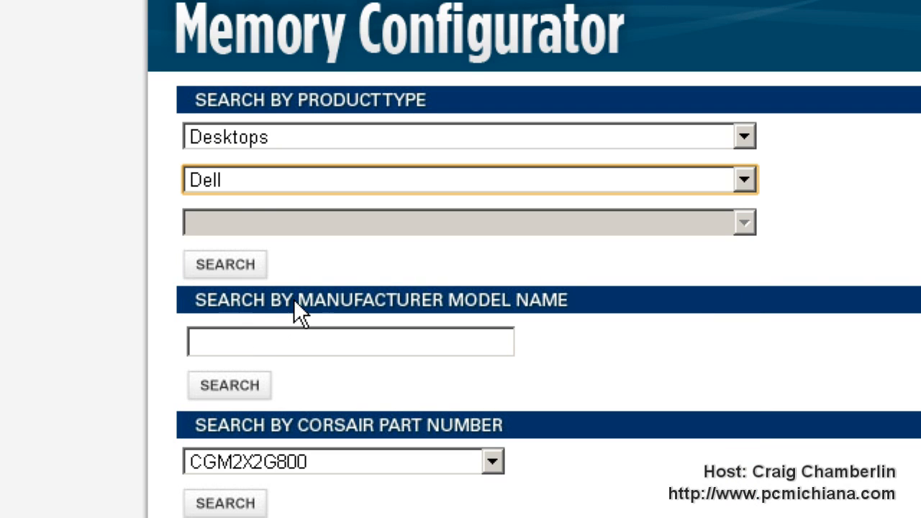
left_click(468, 221)
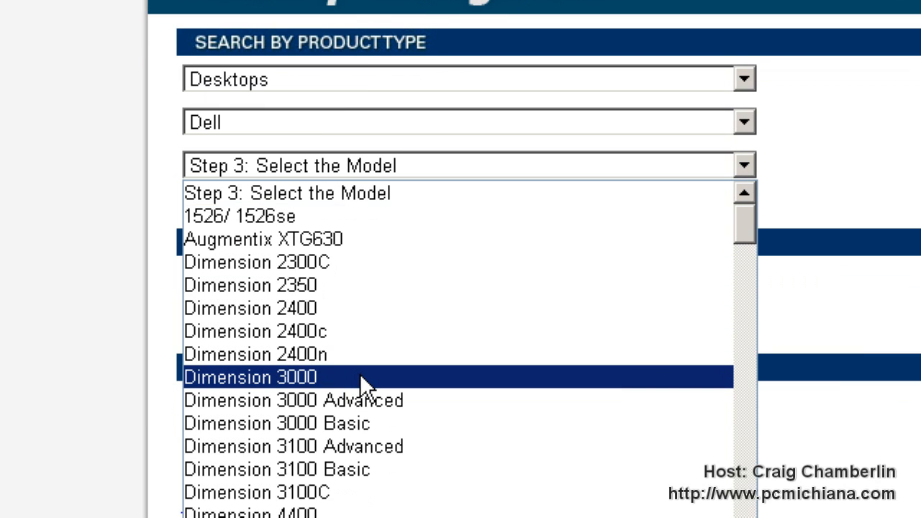
mouse_move(357, 380)
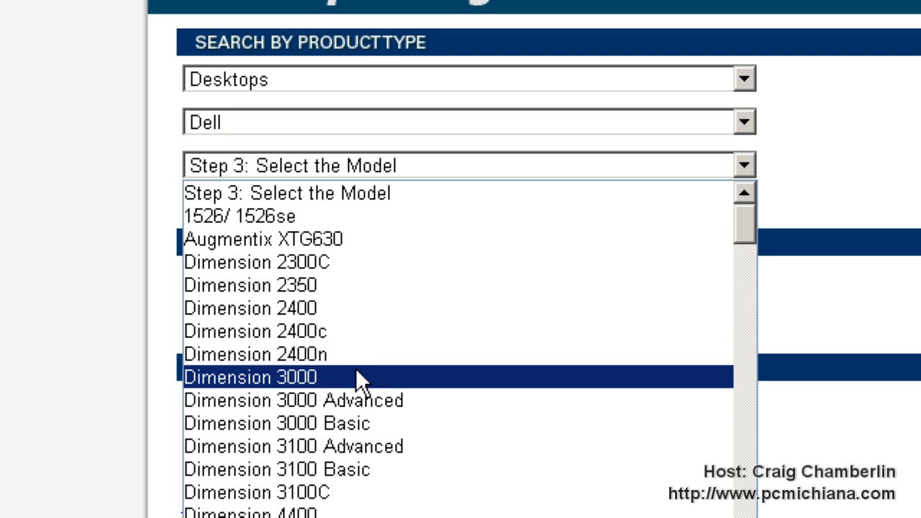
left_click(251, 377)
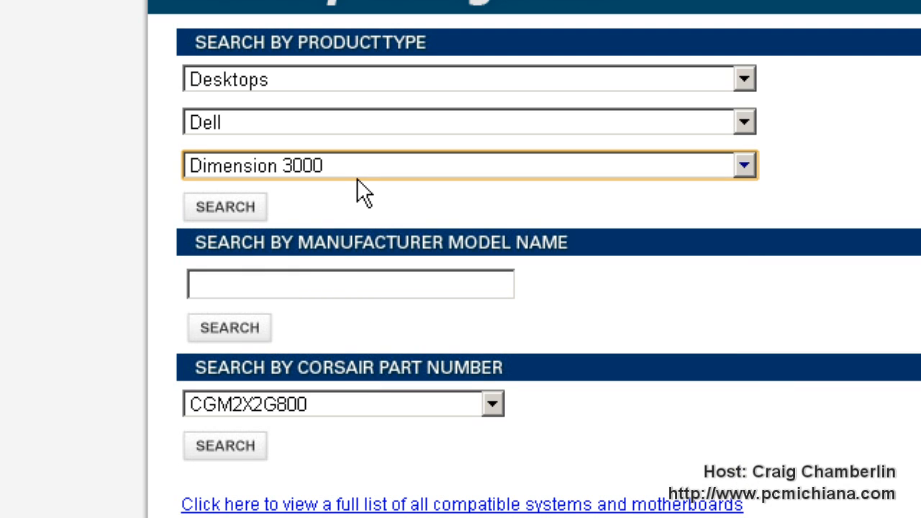
left_click(225, 206)
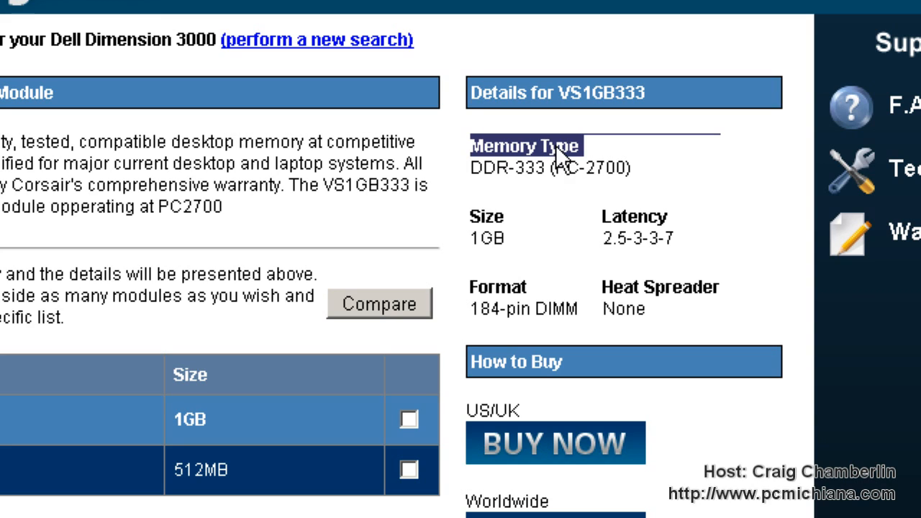
mouse_move(561, 176)
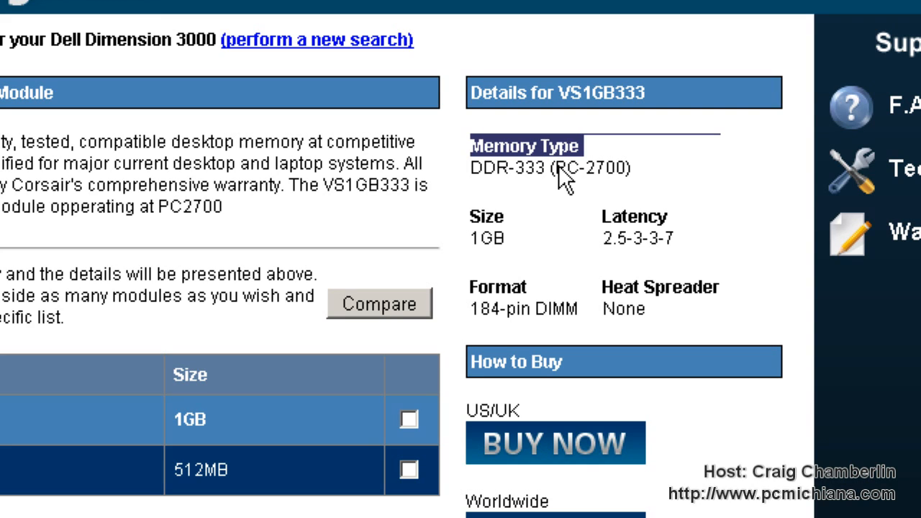
mouse_move(565, 176)
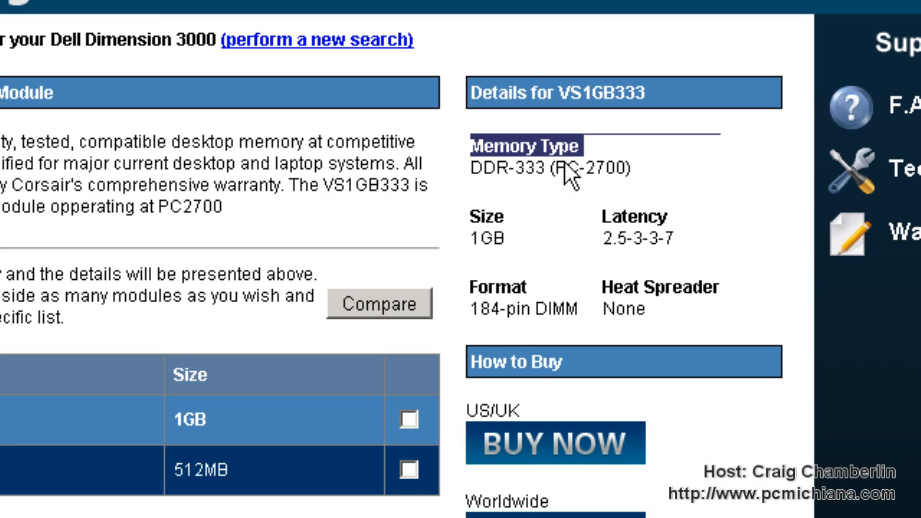
mouse_move(572, 187)
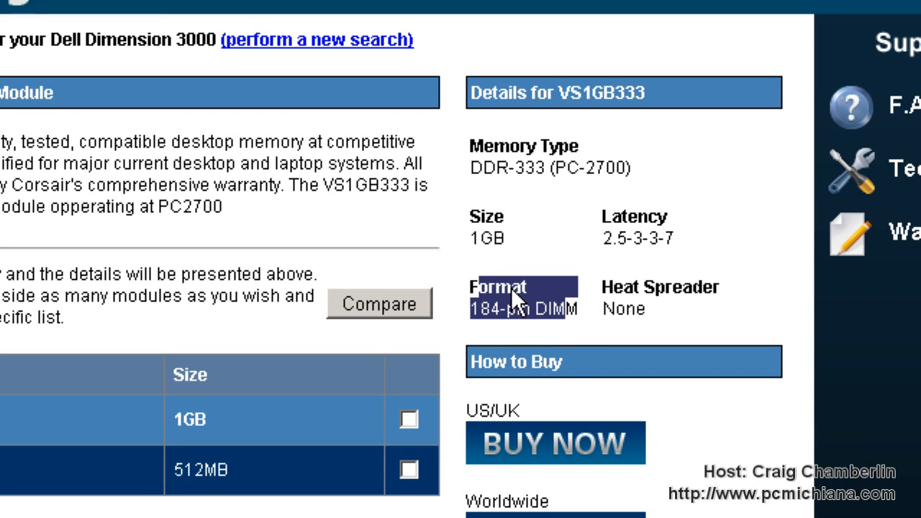
mouse_move(518, 327)
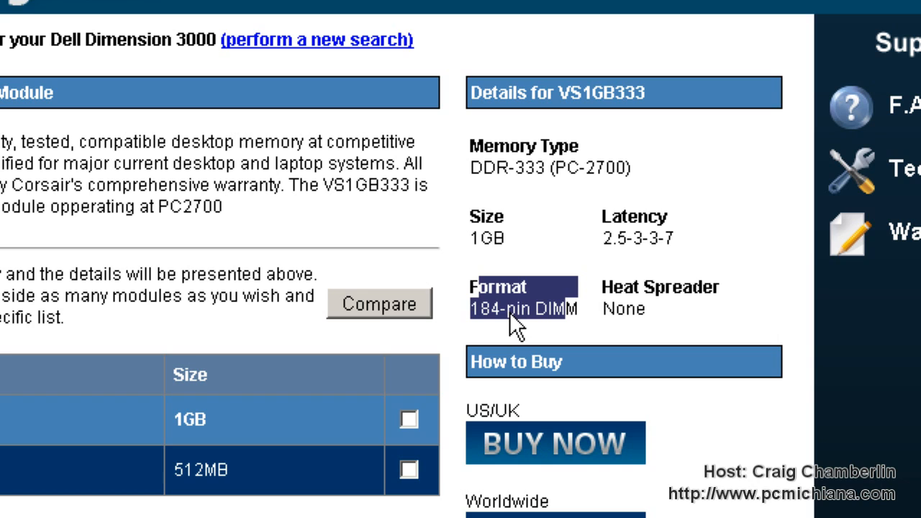
Step: Scroll down to the Dimension 3000 details: 2048 MB maximum and 2 slots
scroll("down", 3)
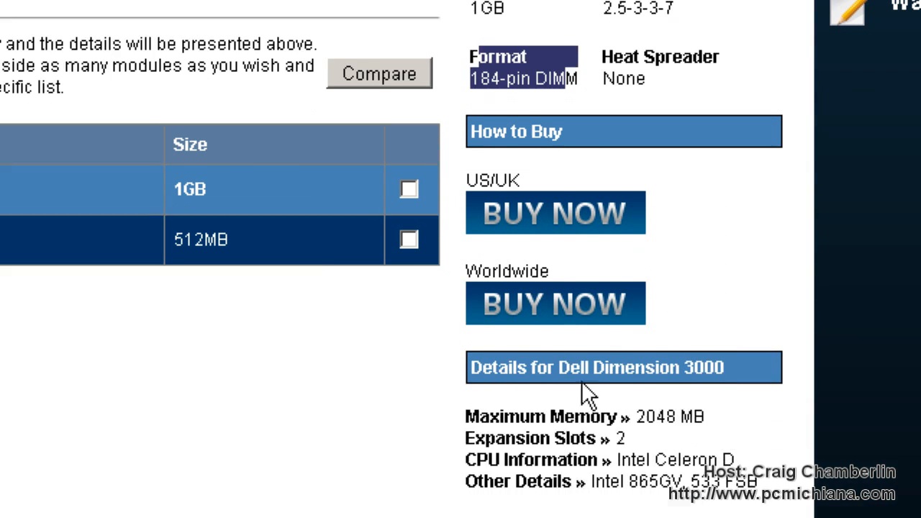
scroll("down", 3)
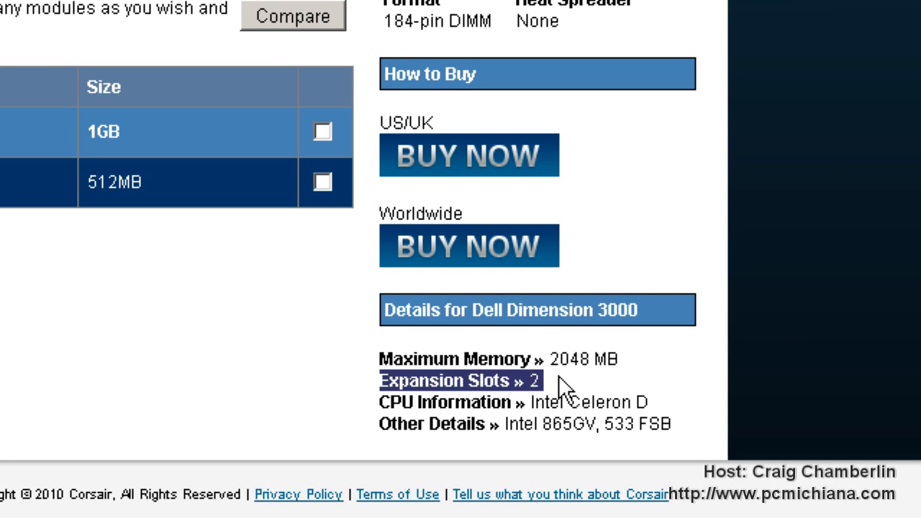
mouse_move(570, 374)
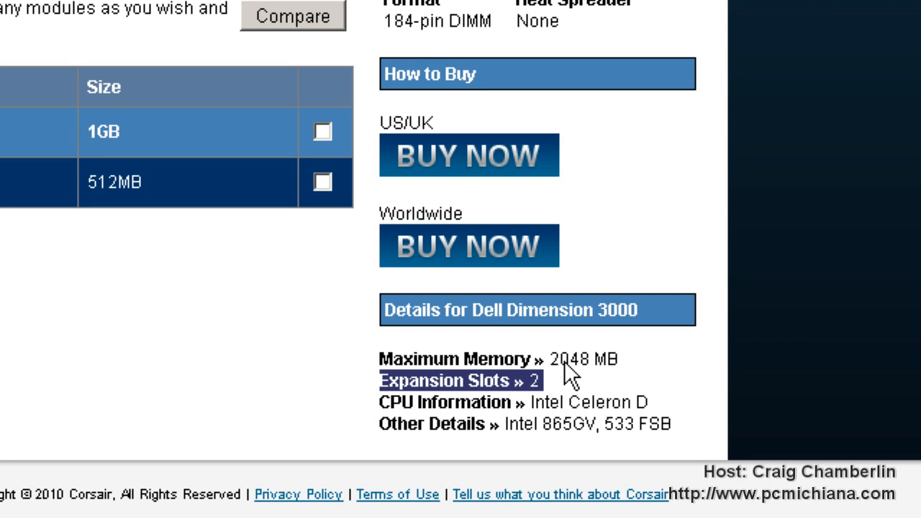
scroll("down", 3)
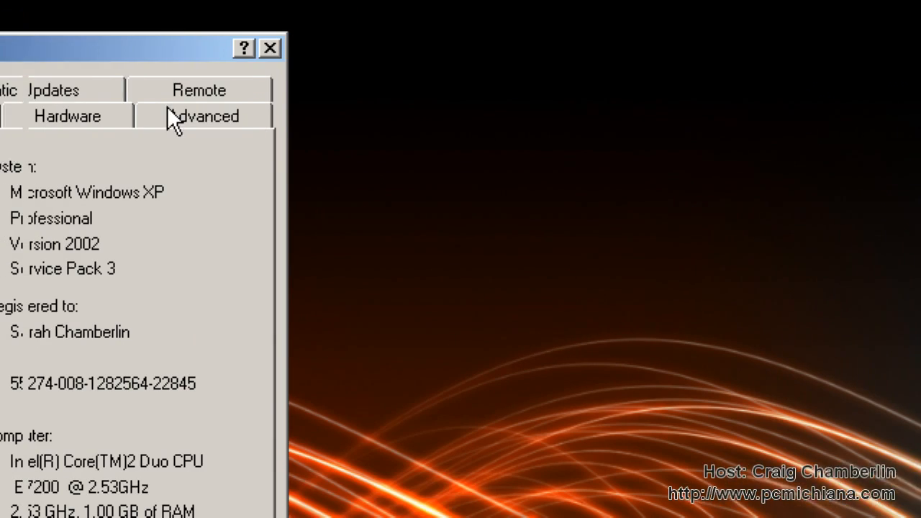
Step: Check System Properties for the Core 2 Duo CPU and 1.00 GB RAM
left_click(270, 48)
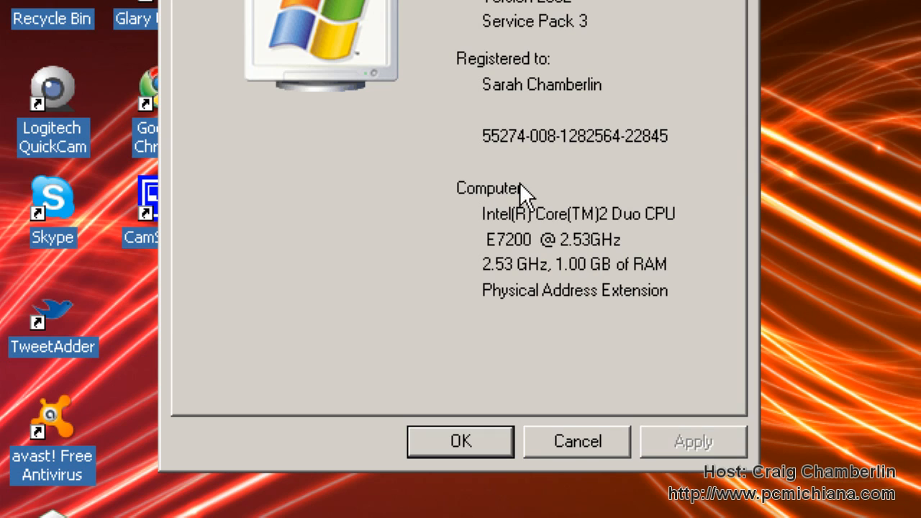
mouse_move(571, 277)
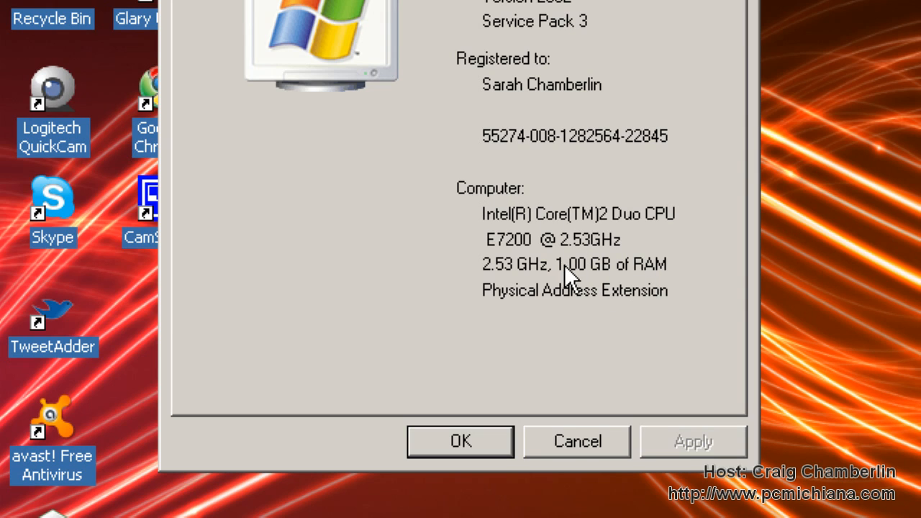
mouse_move(644, 284)
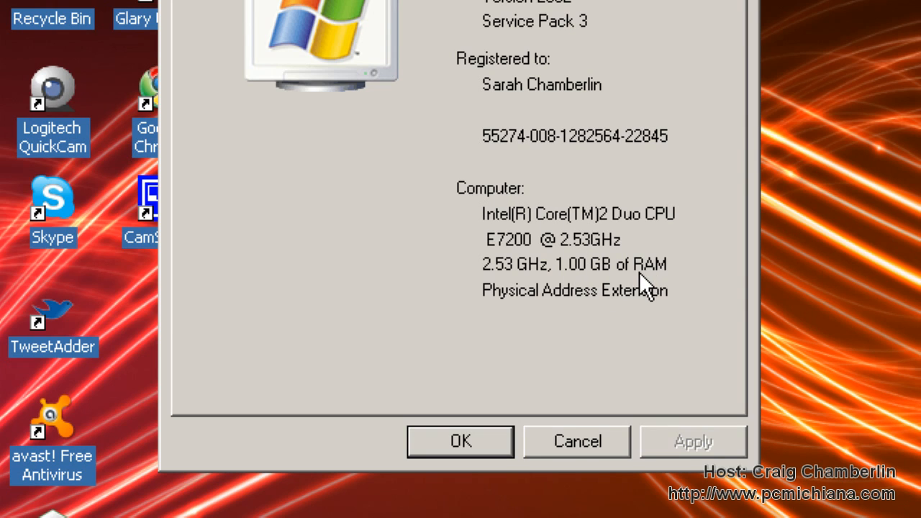
mouse_move(583, 281)
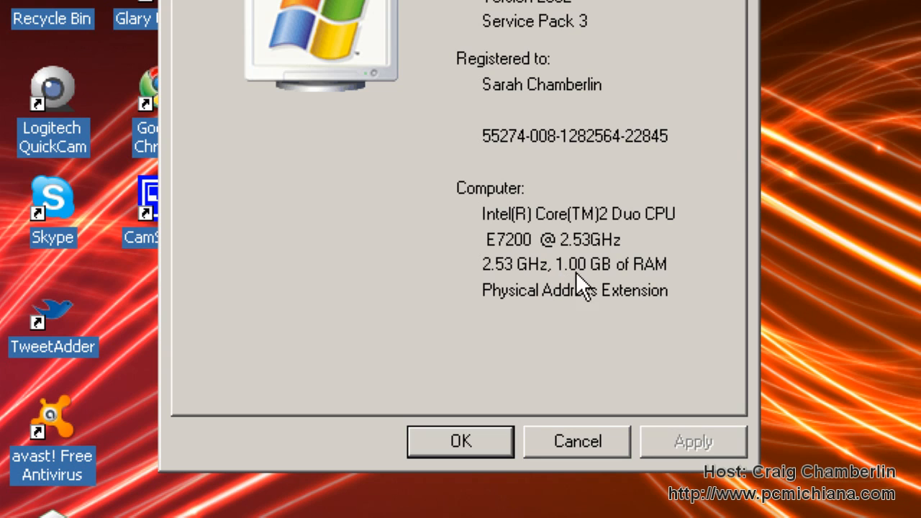
mouse_move(608, 287)
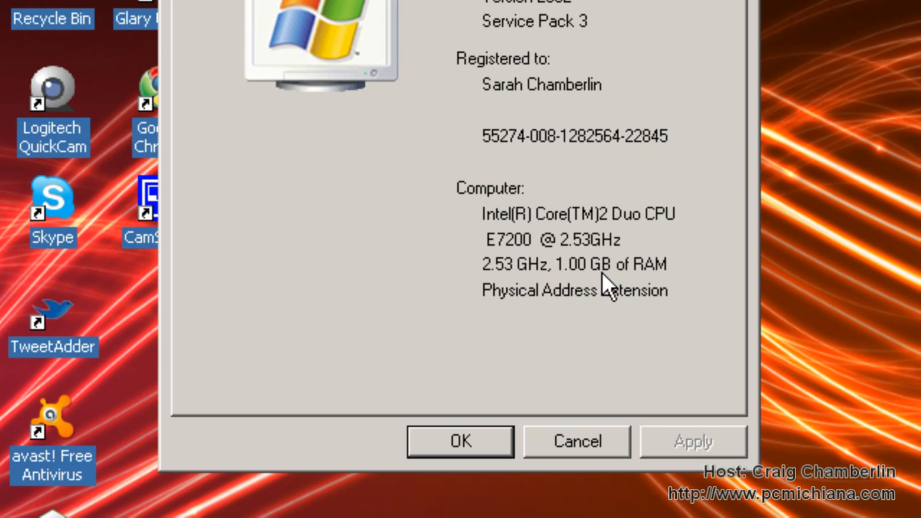
mouse_move(696, 281)
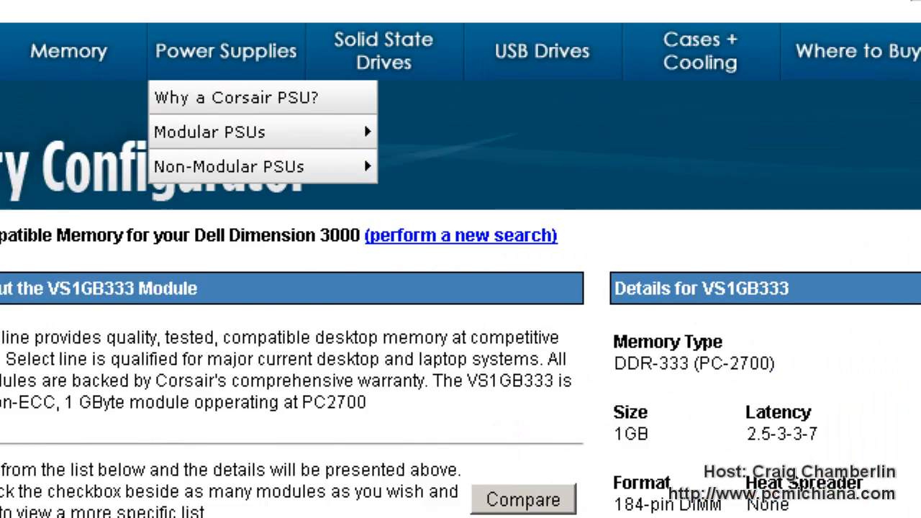
Step: Open Newegg.com in a new browser tab alongside the Corsair tabs
left_click(555, 18)
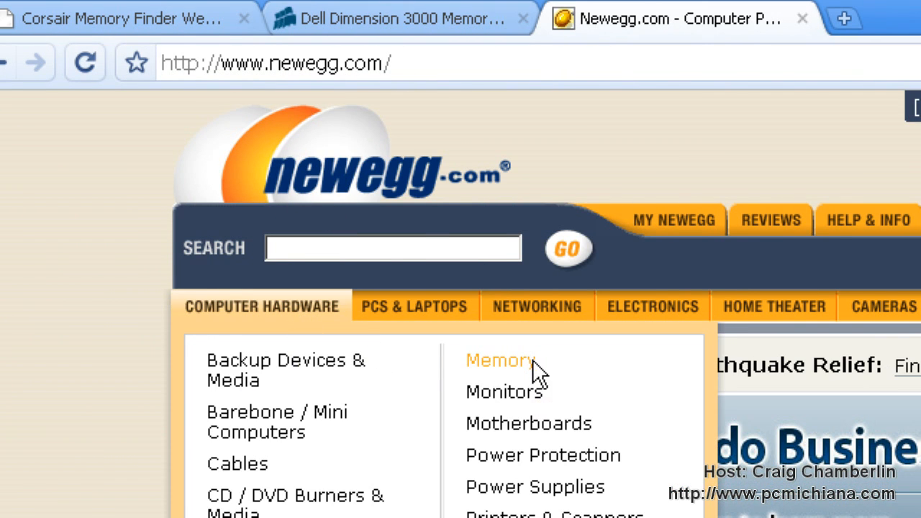
Step: Filter Newegg desktop memory to 184-Pin DDR SDRAM, 2GB (2 x 1GB), yielding three DDR 333 kits
left_click(500, 360)
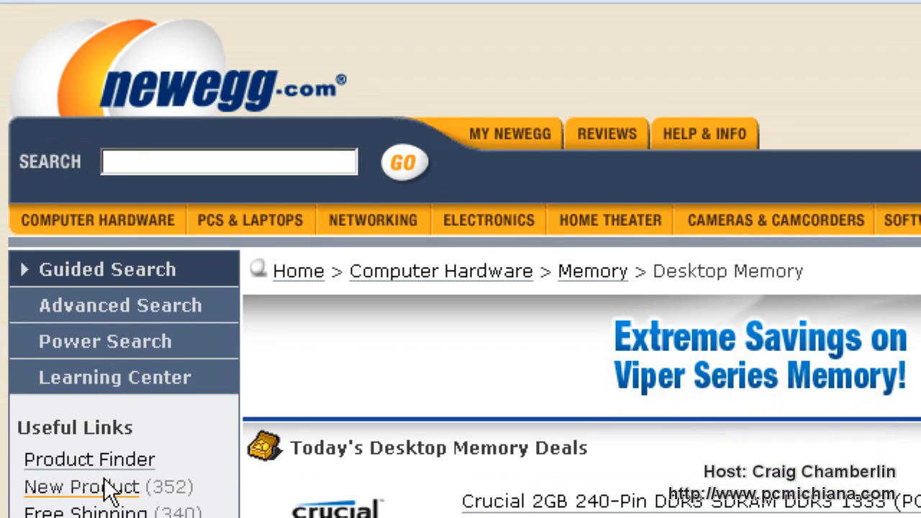
scroll("down", 3)
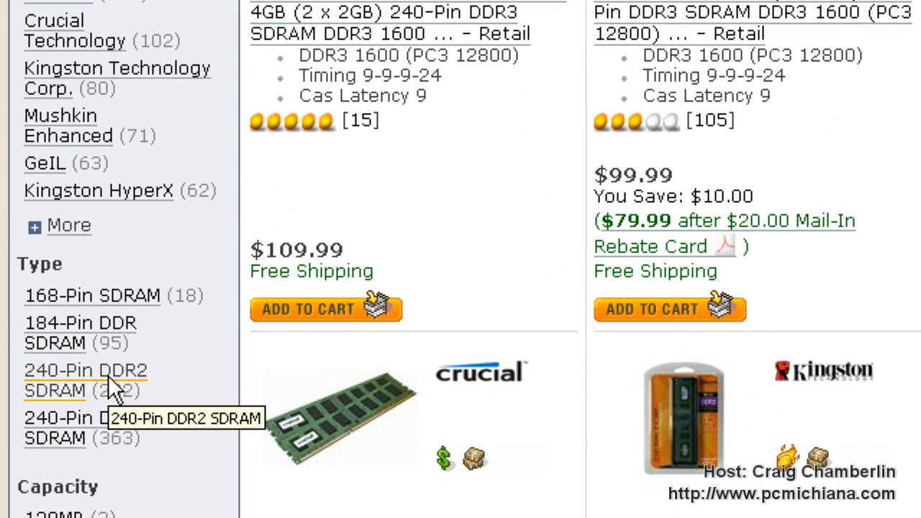
mouse_move(69, 343)
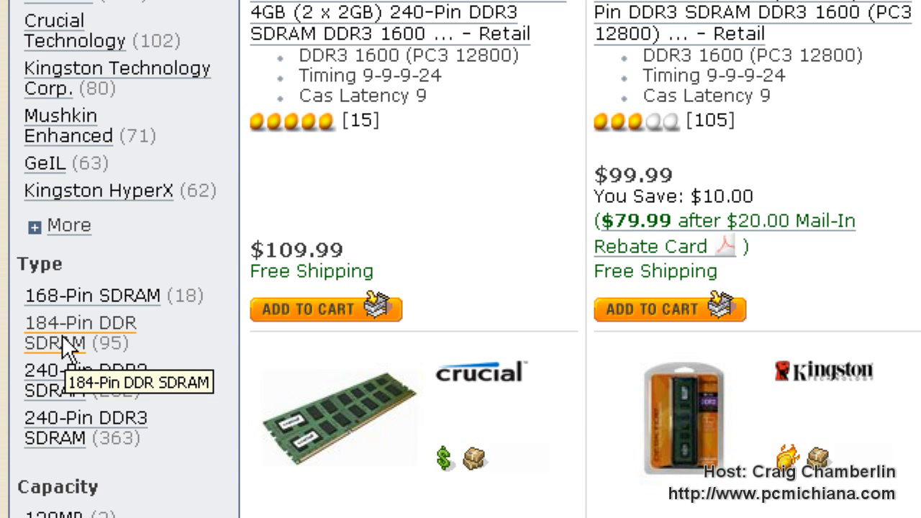
left_click(80, 332)
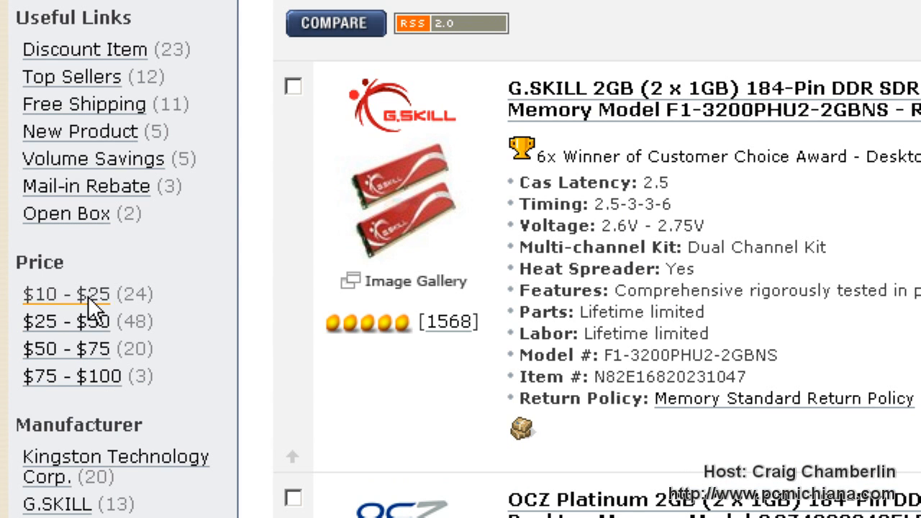
scroll("down", 3)
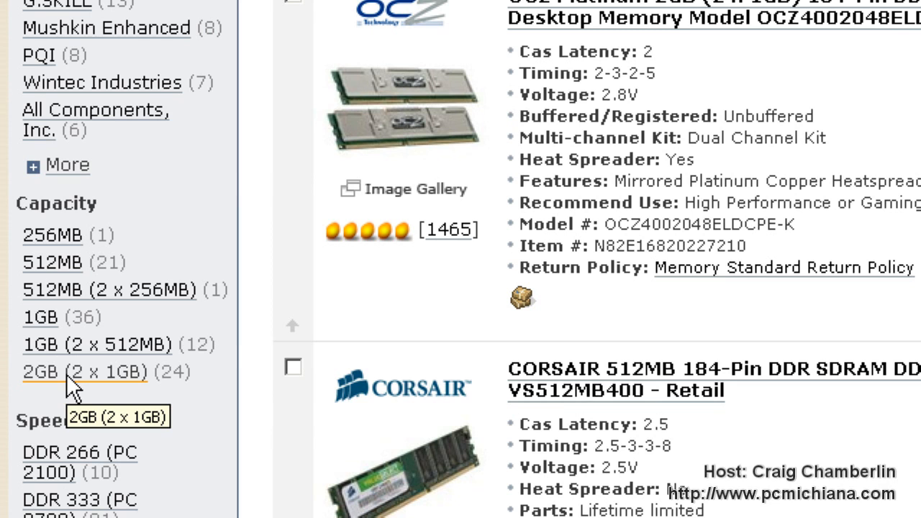
left_click(84, 372)
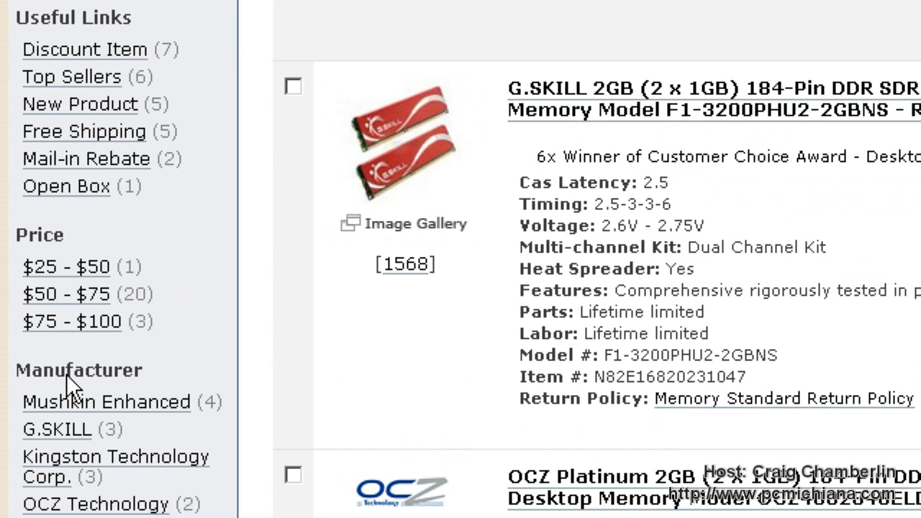
scroll("down", 3)
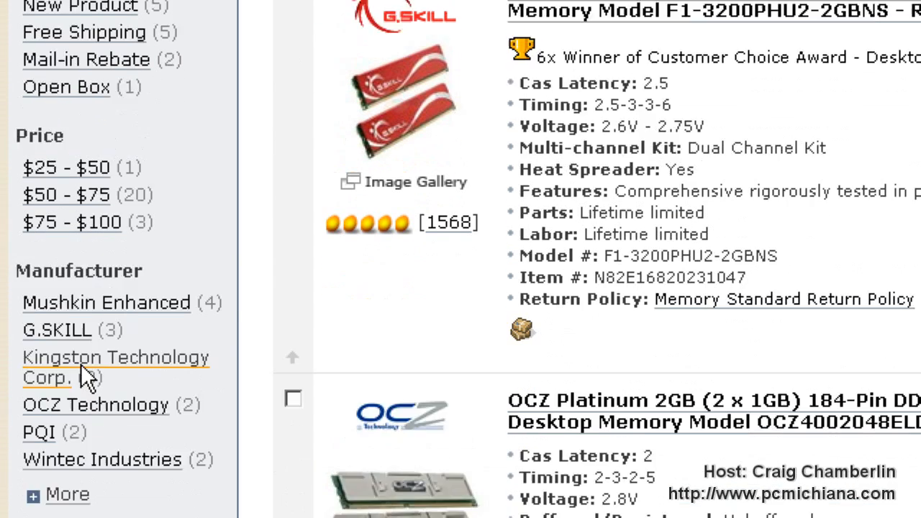
scroll("down", 3)
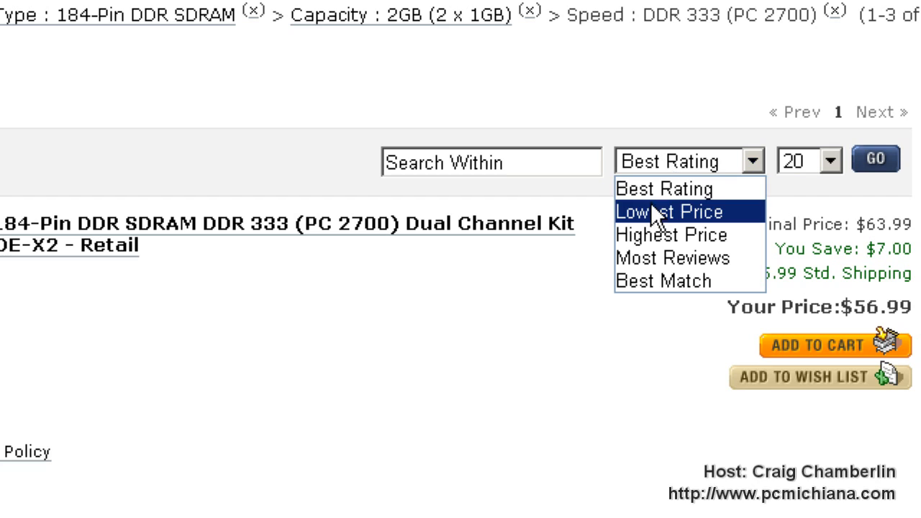
mouse_move(659, 213)
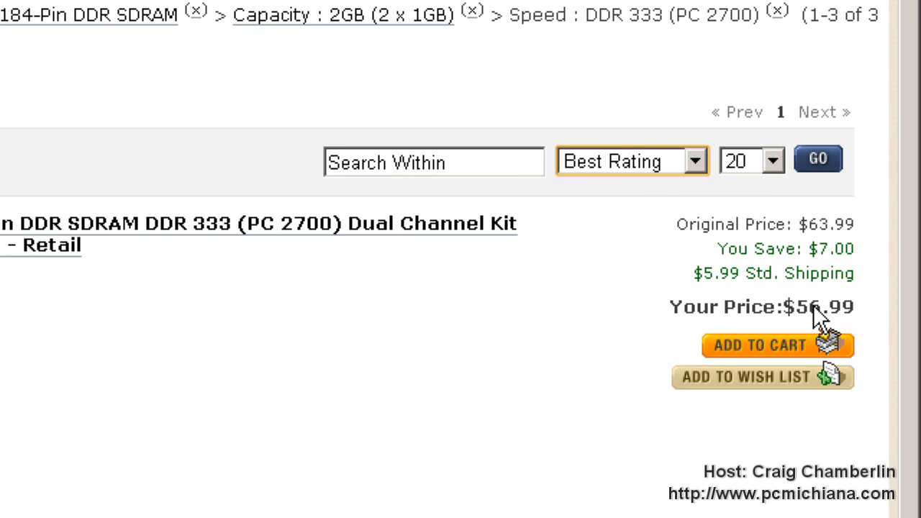
mouse_move(777, 320)
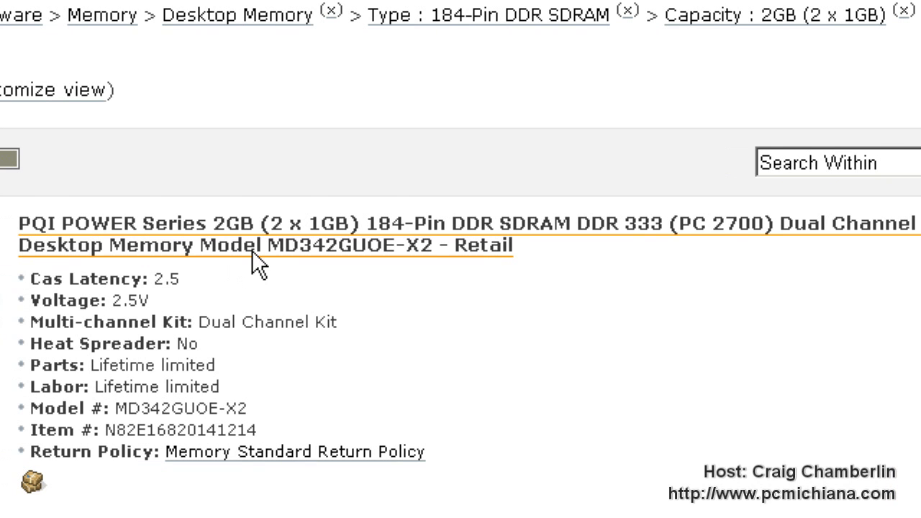
mouse_move(261, 241)
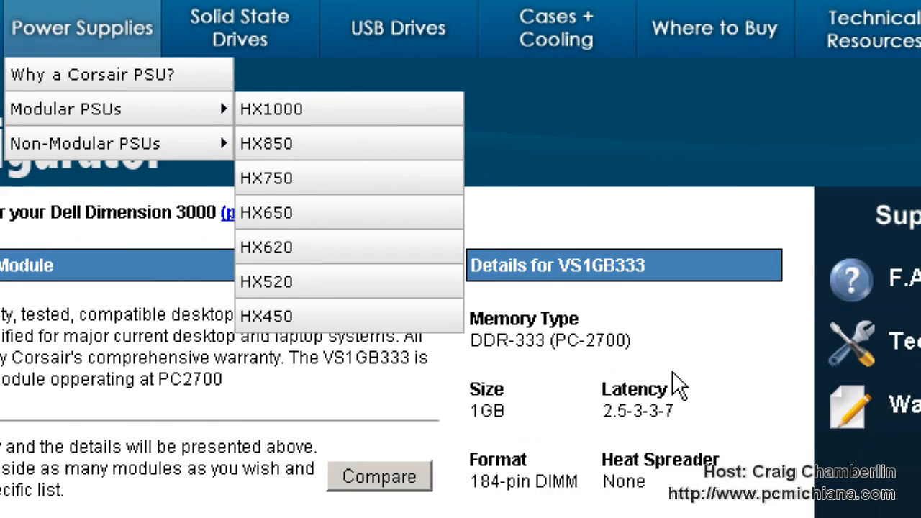
Step: Bring up the PriceGrabber window for VS1GB333 from the US/UK BUY NOW button
scroll("down", 3)
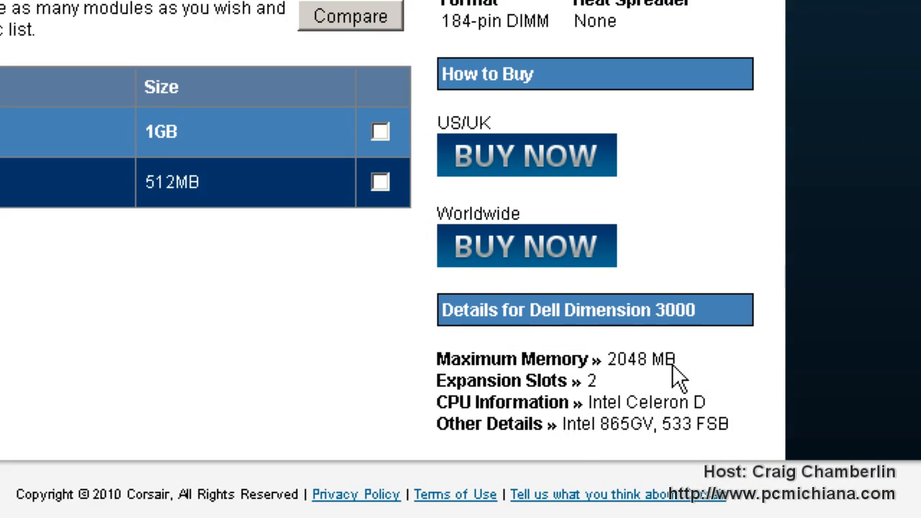
mouse_move(677, 317)
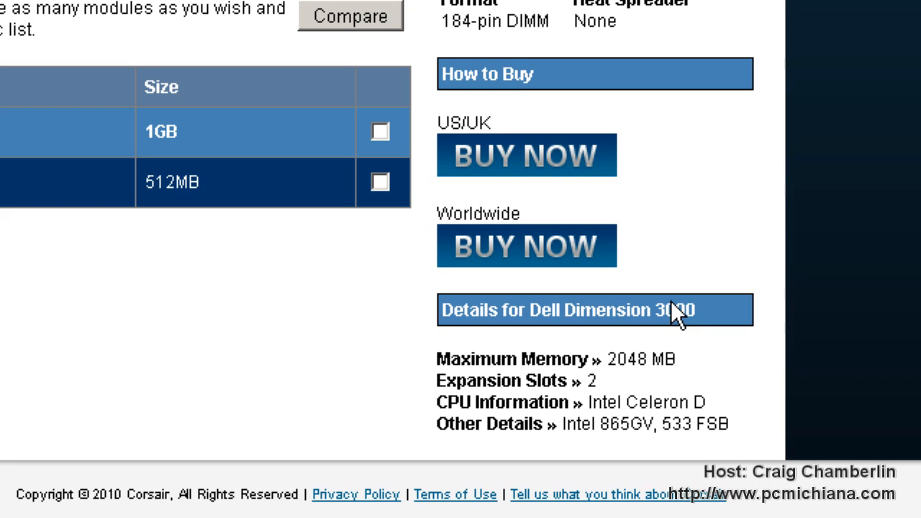
scroll("up", 3)
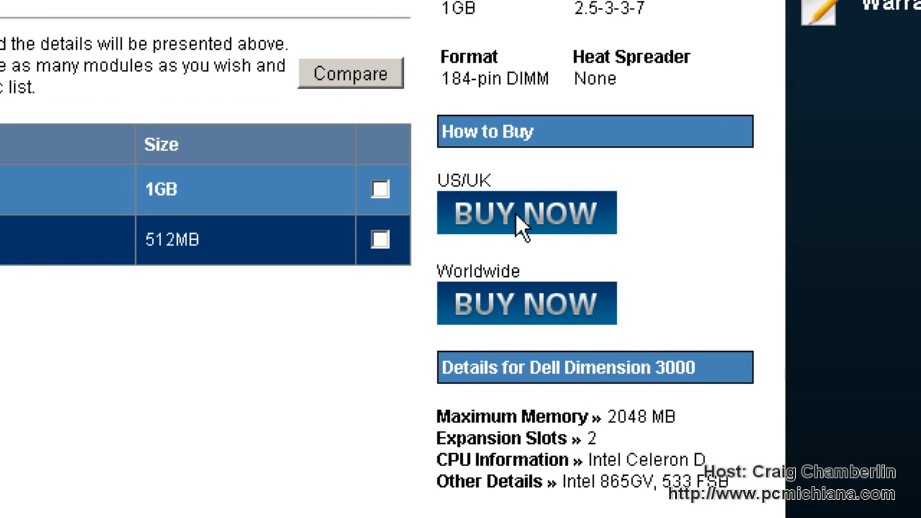
left_click(526, 213)
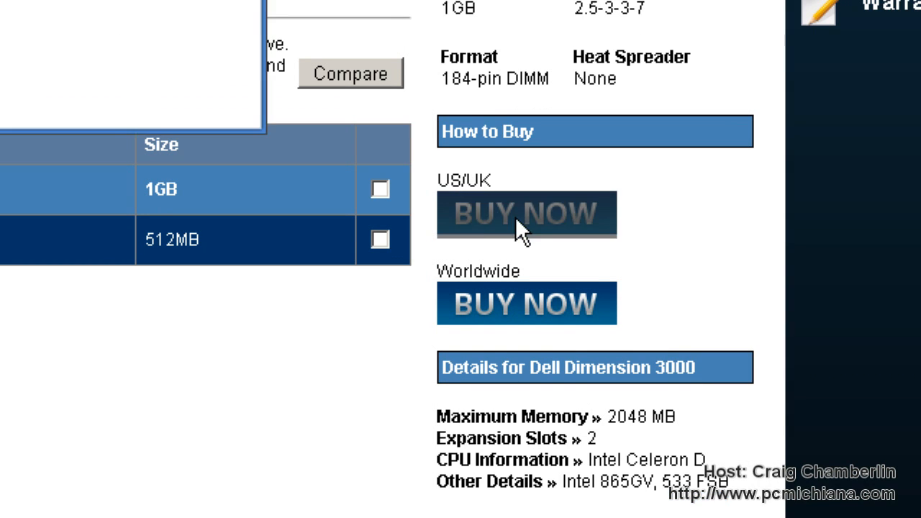
left_click(526, 213)
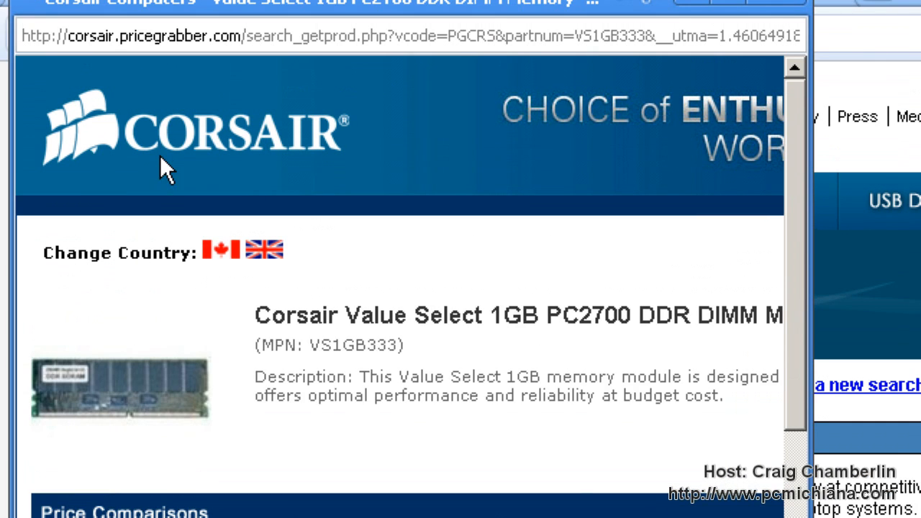
Step: Compare five seller prices for VS1GB333, Newegg lowest at $36.01, then close the popup
scroll("down", 3)
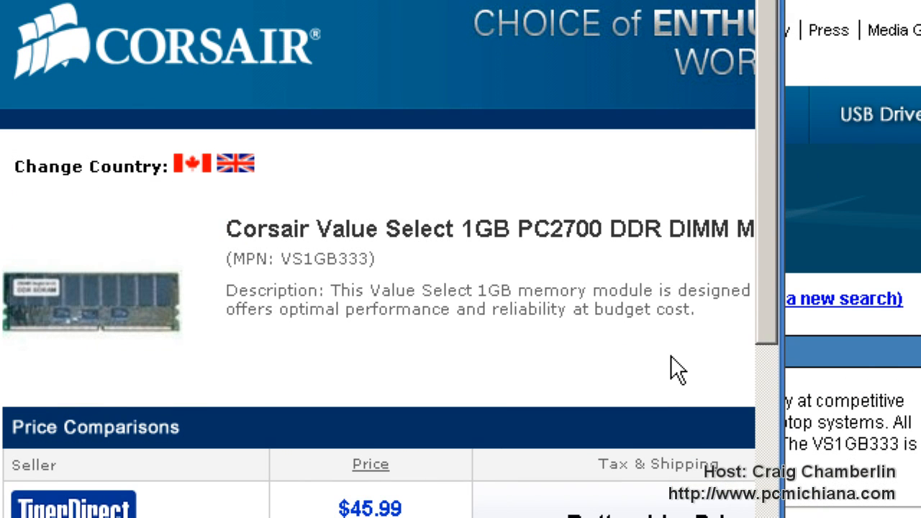
scroll("down", 3)
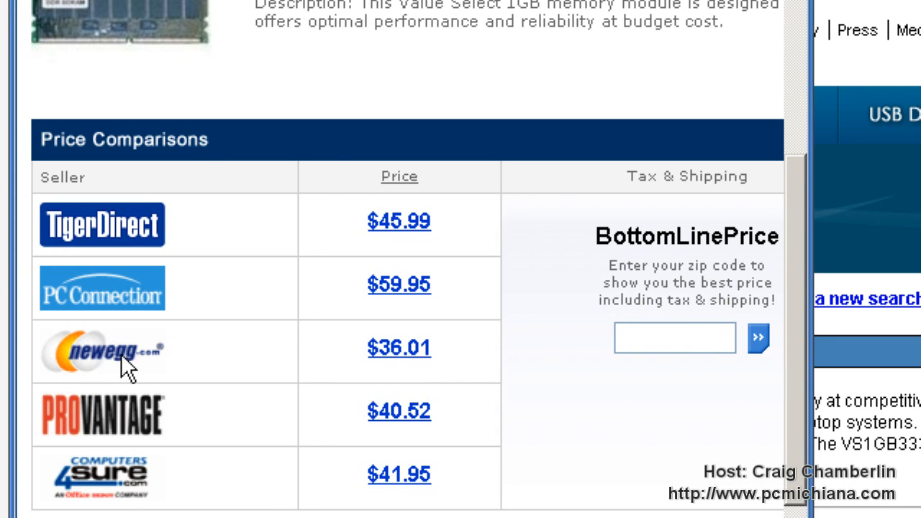
mouse_move(410, 359)
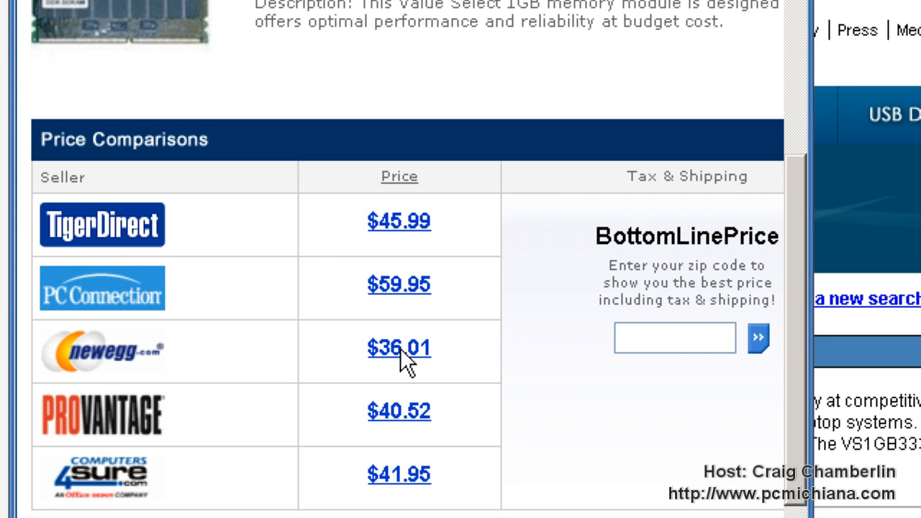
mouse_move(392, 348)
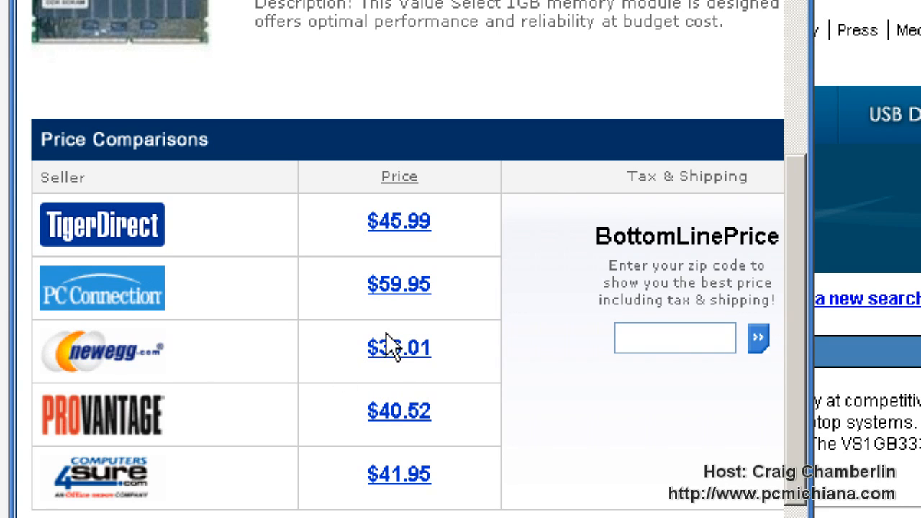
left_click(695, 22)
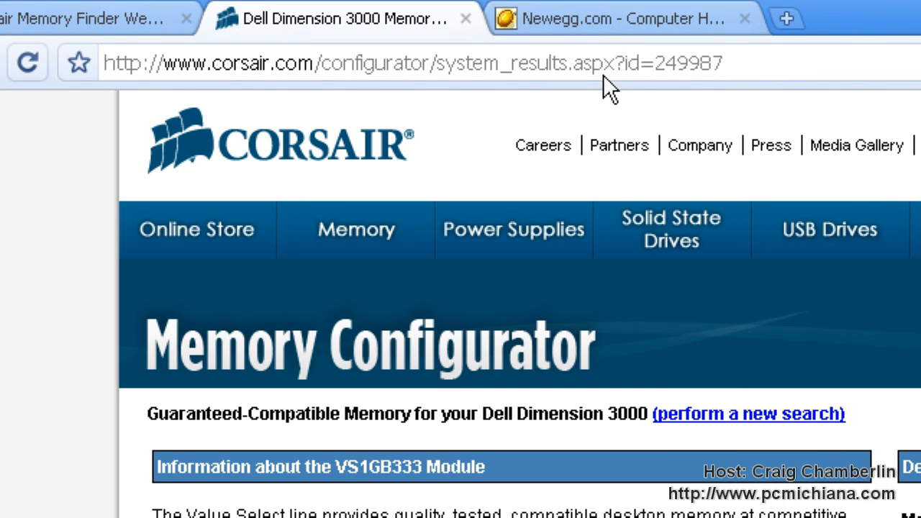
mouse_move(569, 101)
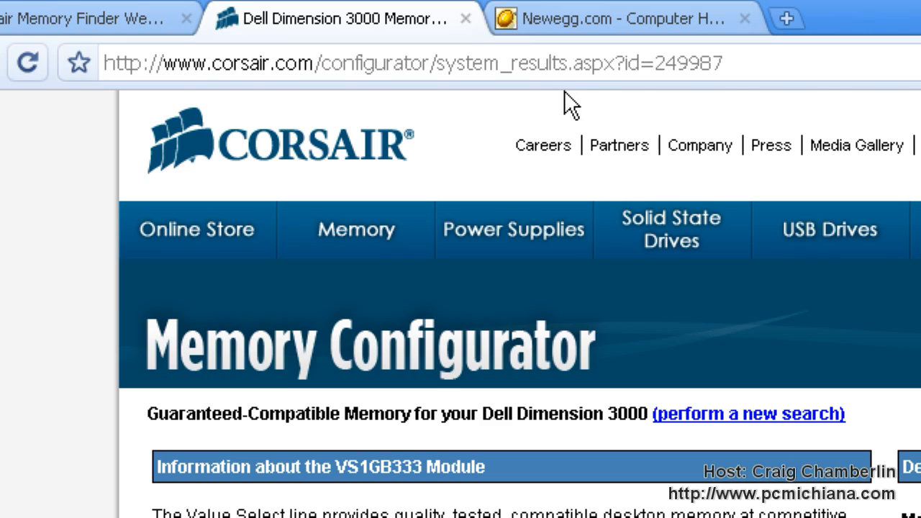
mouse_move(514, 79)
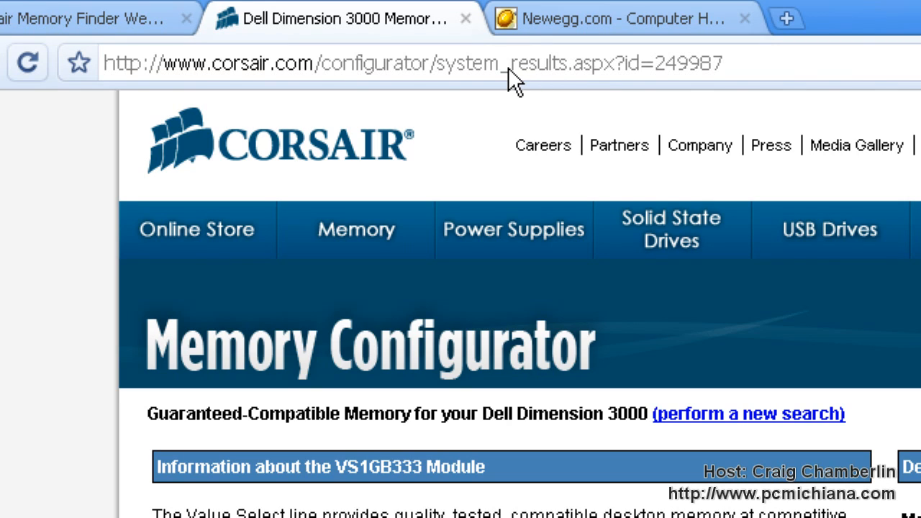